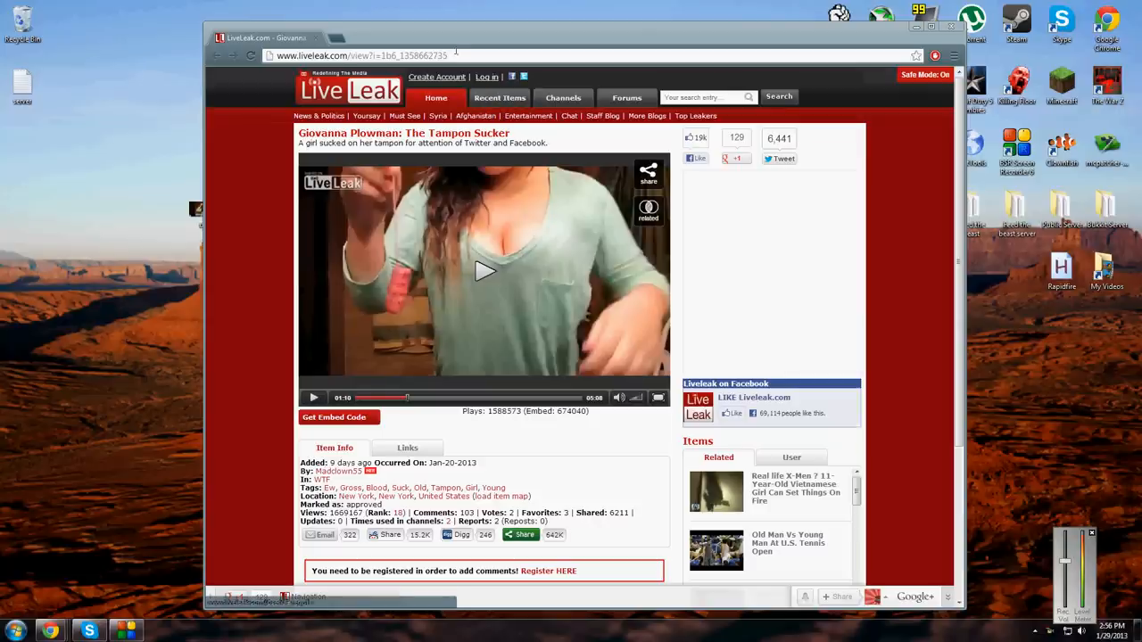
Skip the LiveLeak video forward from 1:10 to about 2:46
{"action": "left_click", "coordinate": [357, 55]}
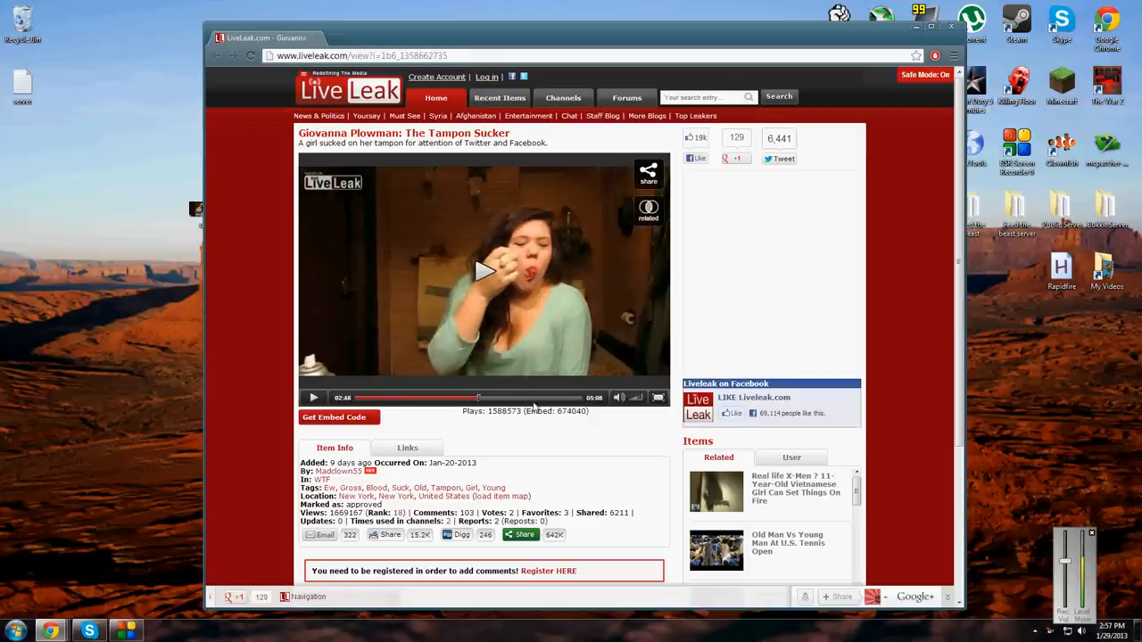
Jump the video ahead to 4:34 and minimize Chrome to show the desktop
{"action": "left_click", "coordinate": [313, 397]}
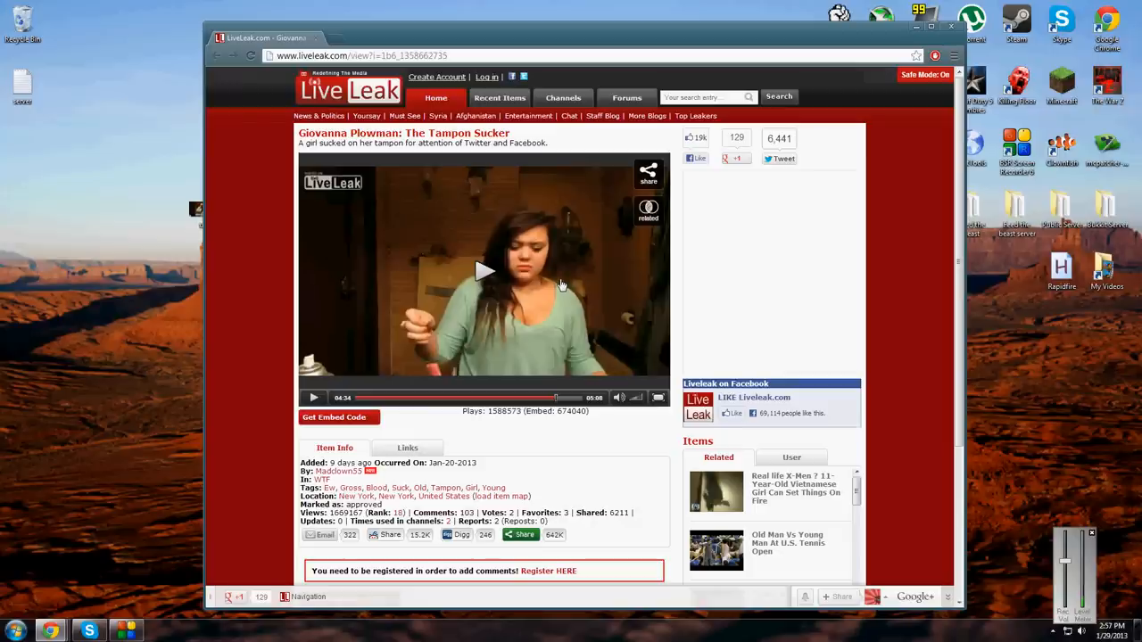
{"action": "mouse_move", "coordinate": [437, 427]}
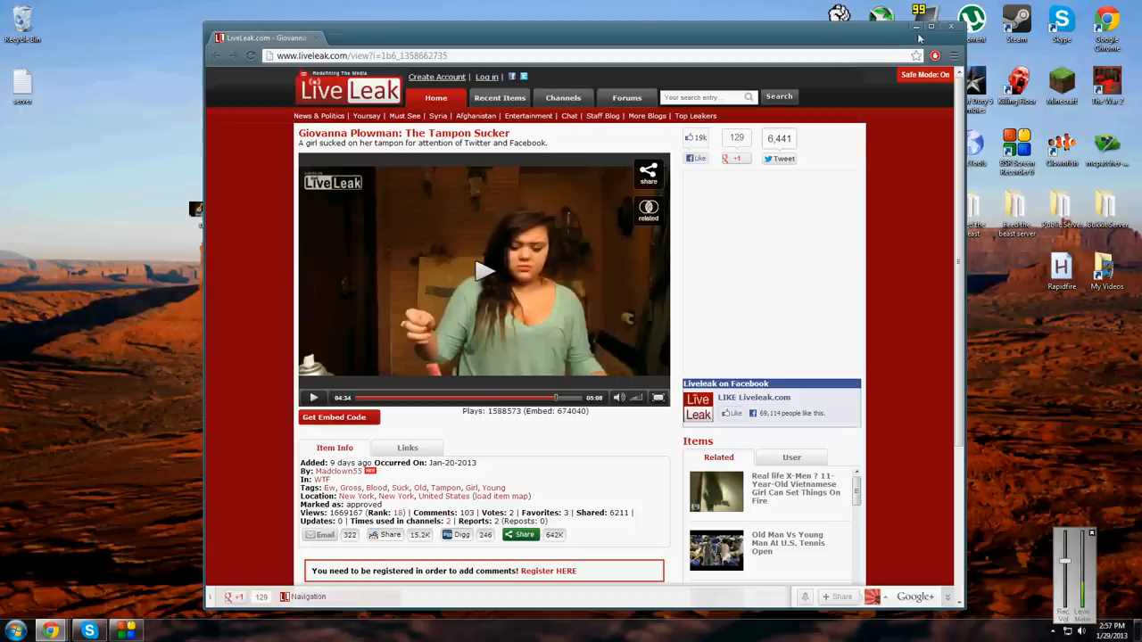
{"action": "left_click", "coordinate": [919, 25]}
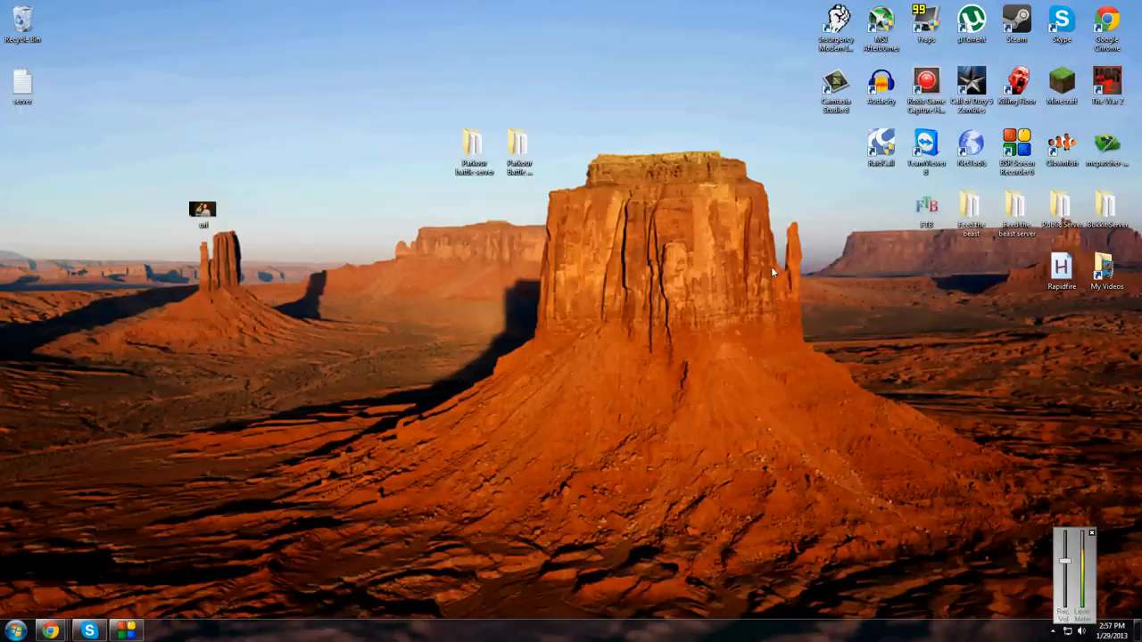